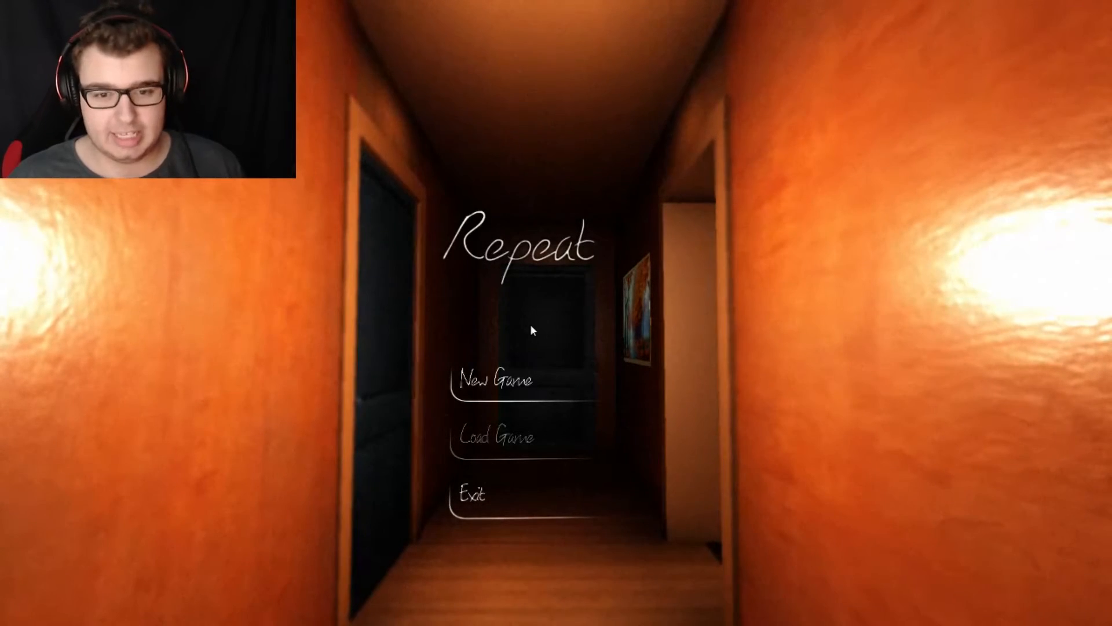
mouse_move(539, 384)
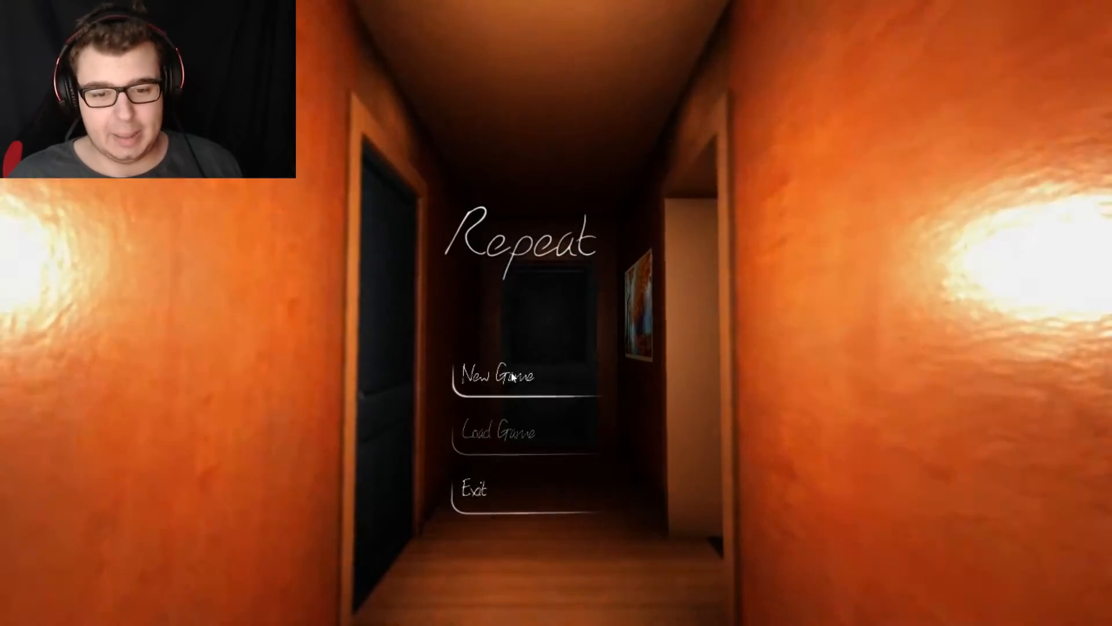
click(498, 376)
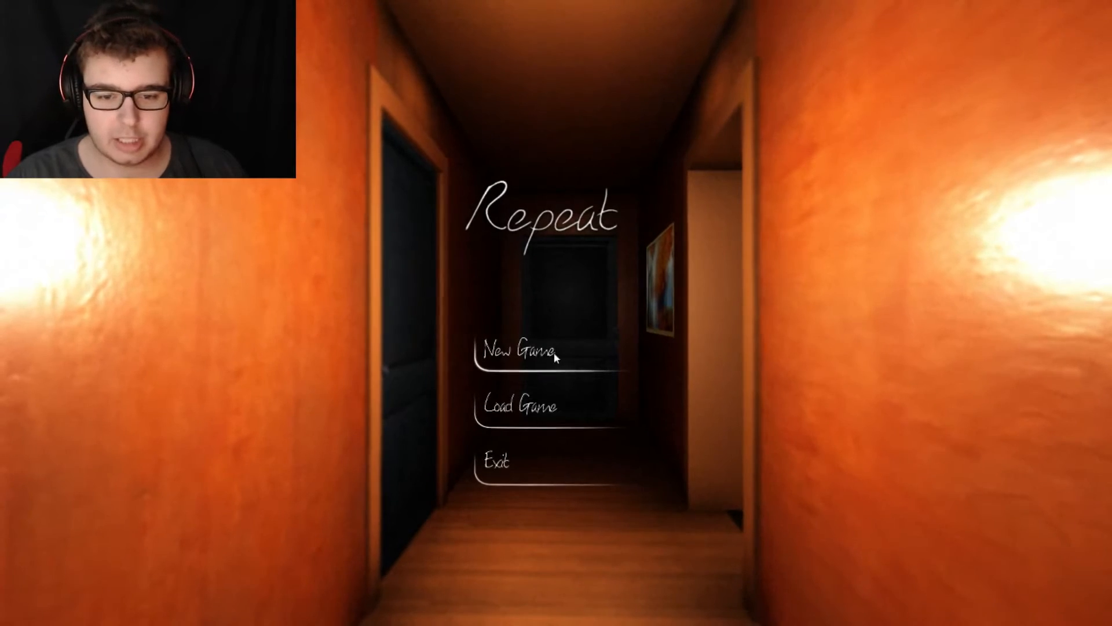
click(518, 351)
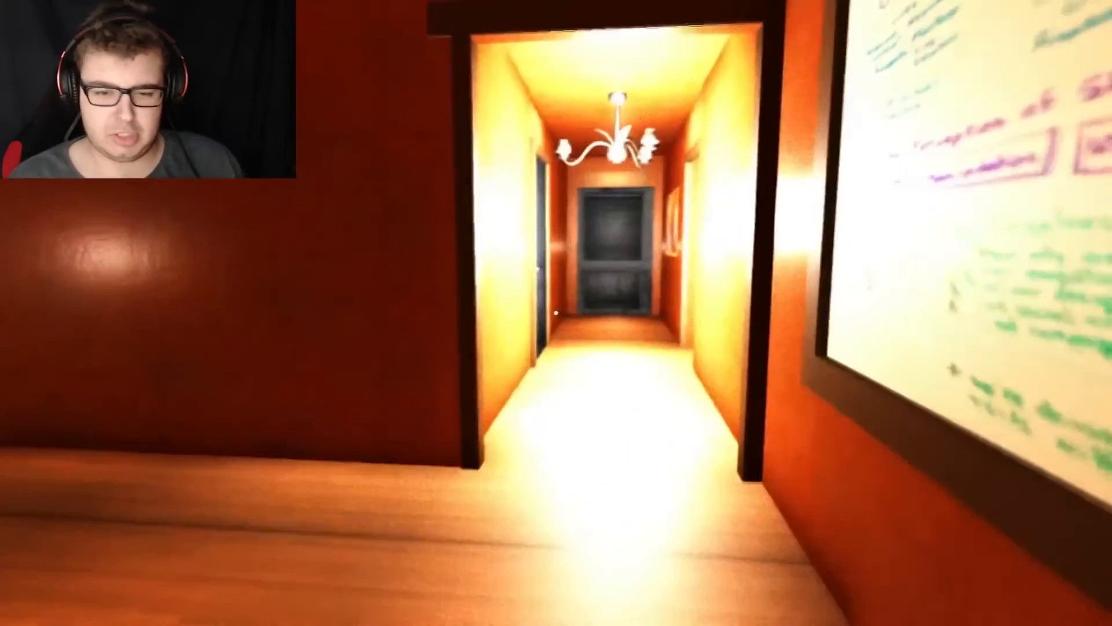
key(w)
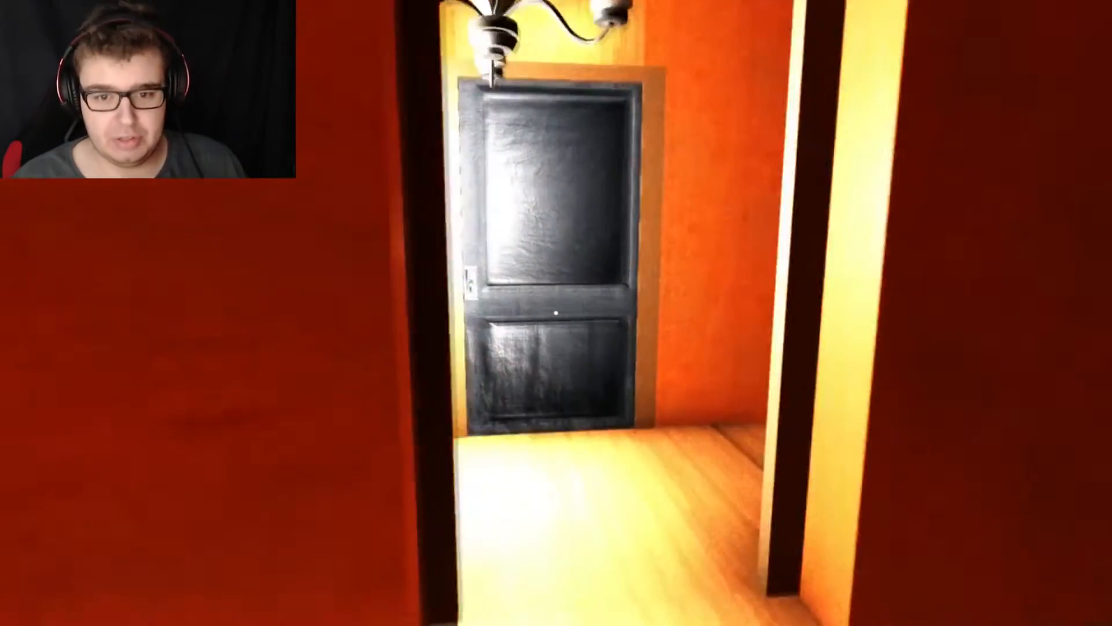
click(556, 314)
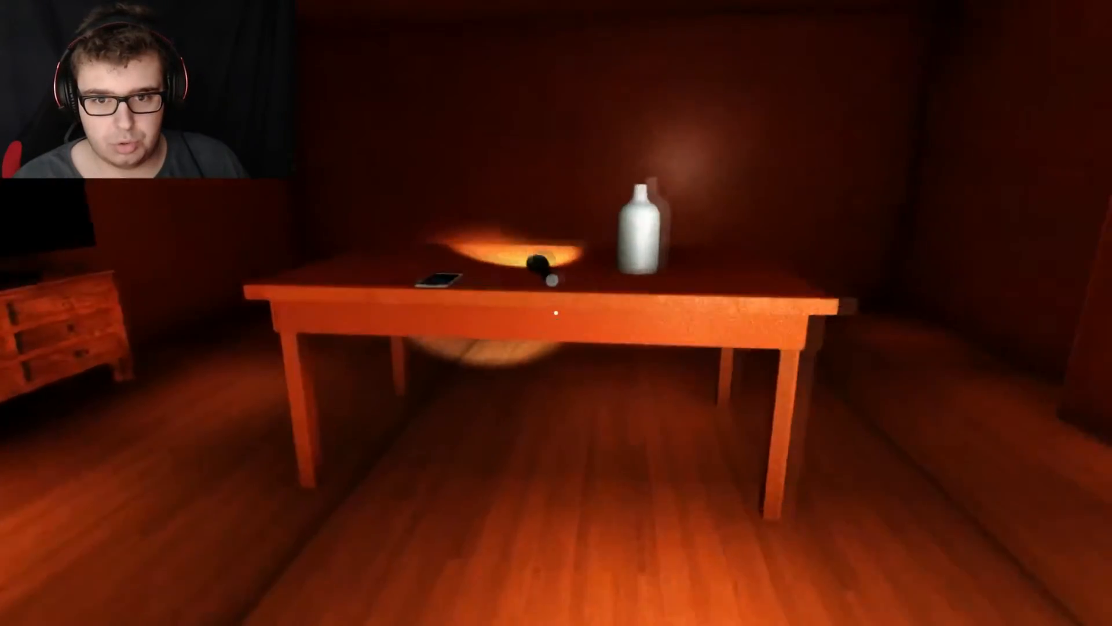
mouse_move(556, 313)
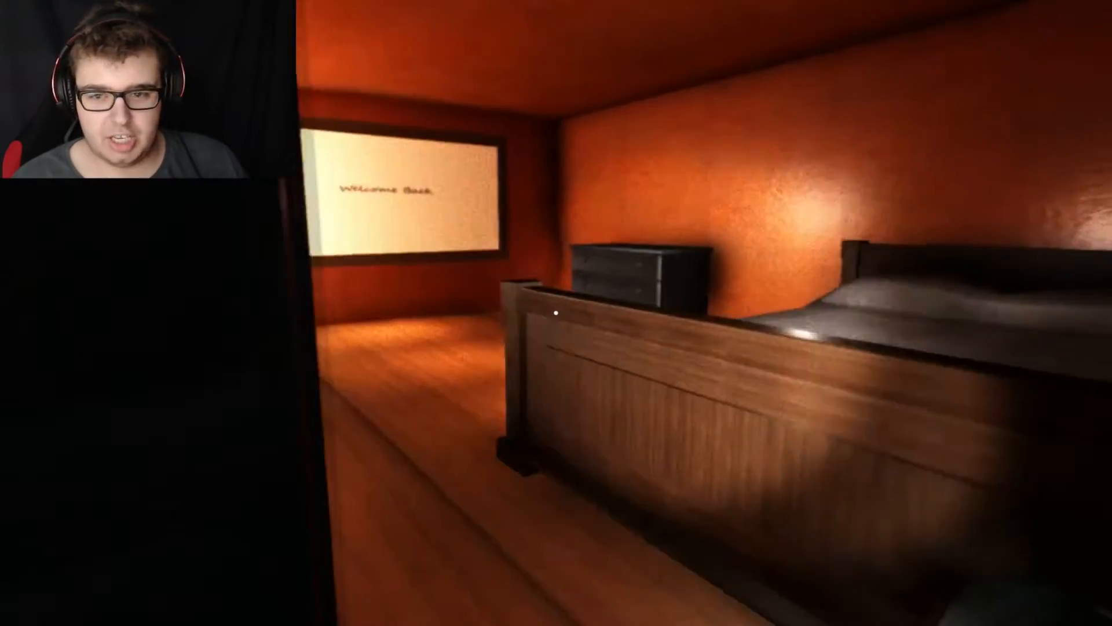
mouse_move(556, 313)
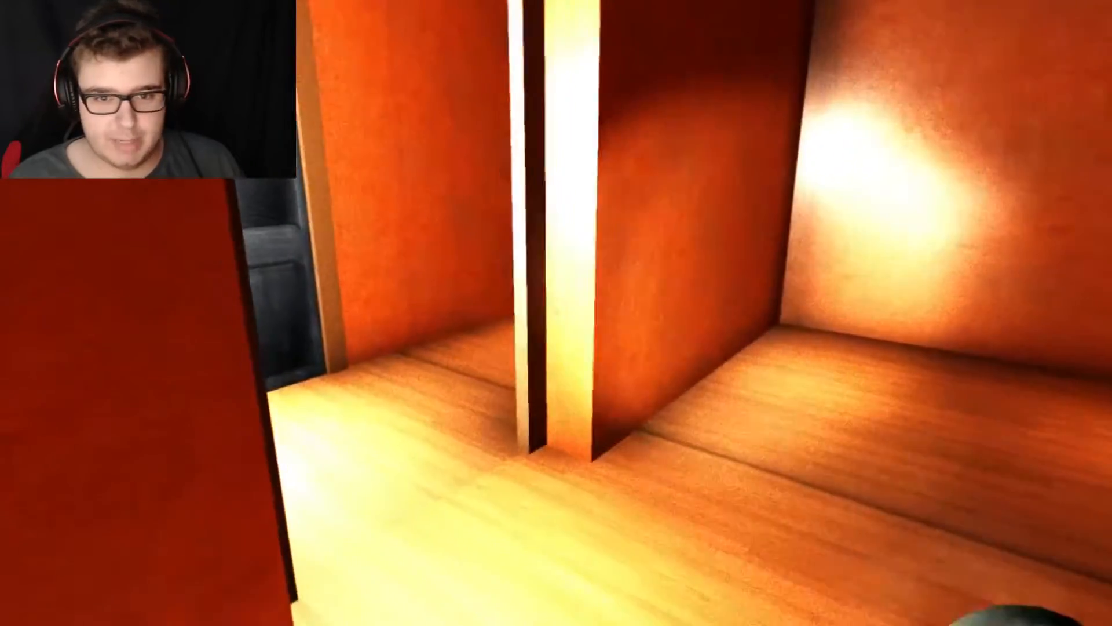
mouse_move(556, 312)
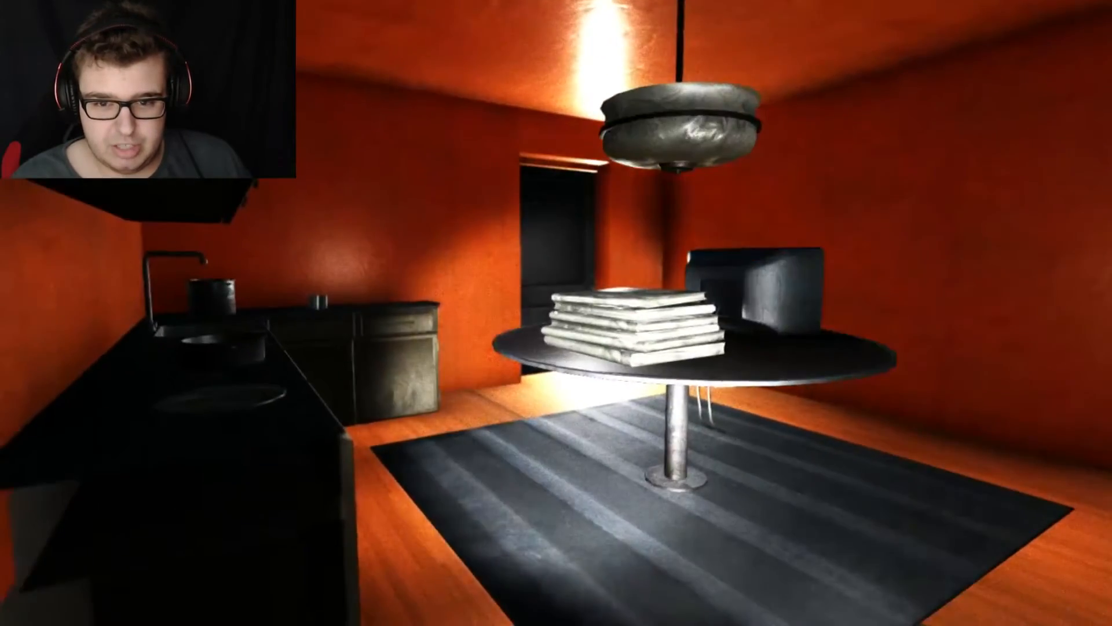
mouse_move(556, 313)
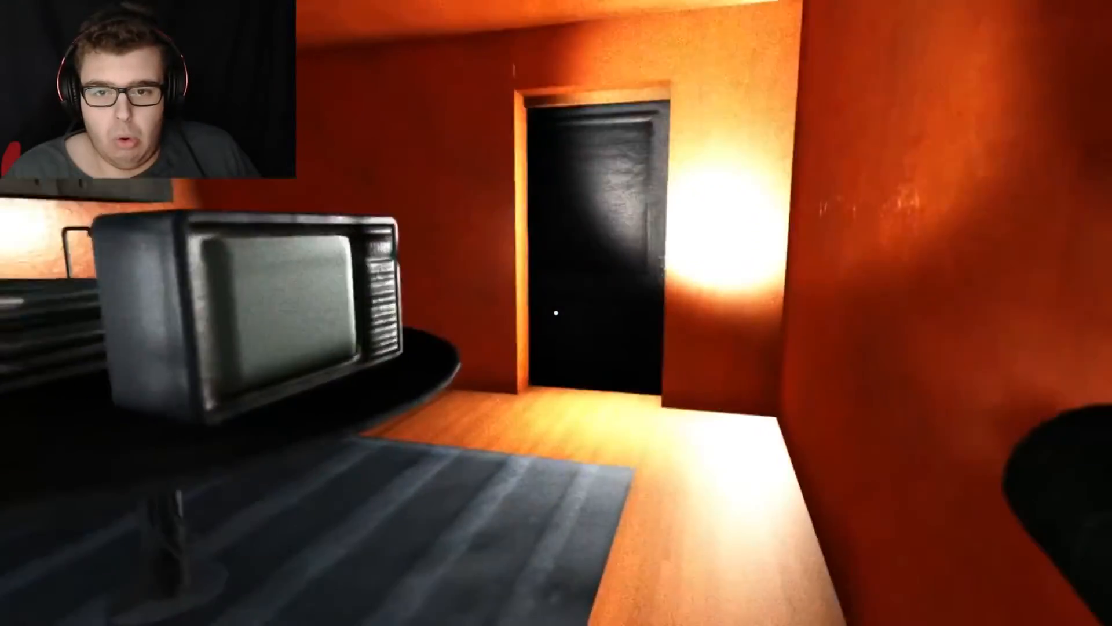
click(556, 313)
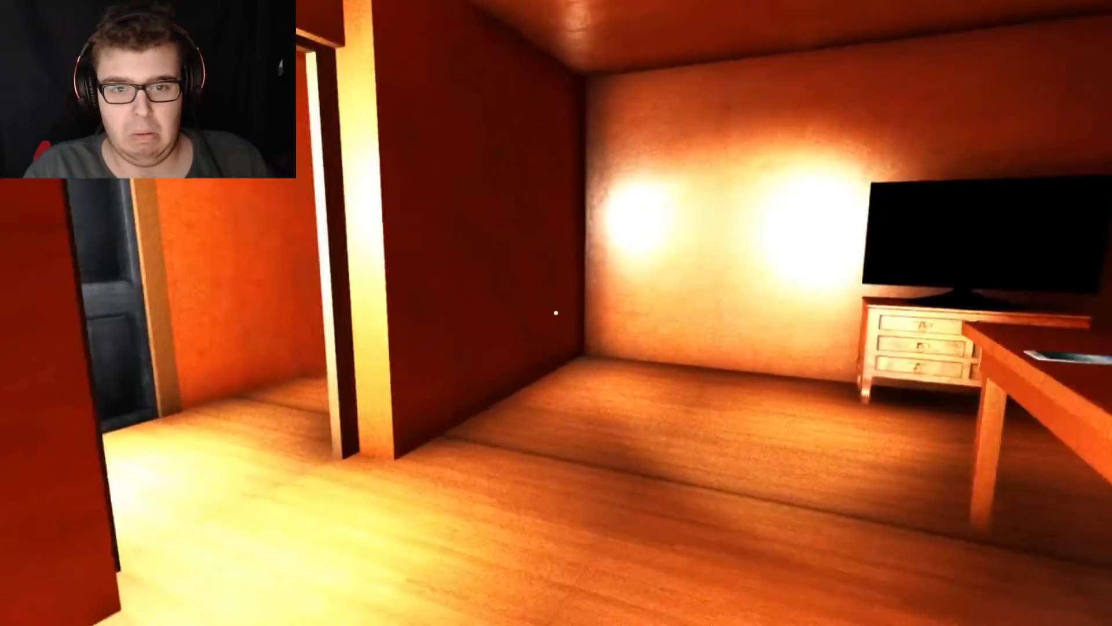
mouse_move(556, 313)
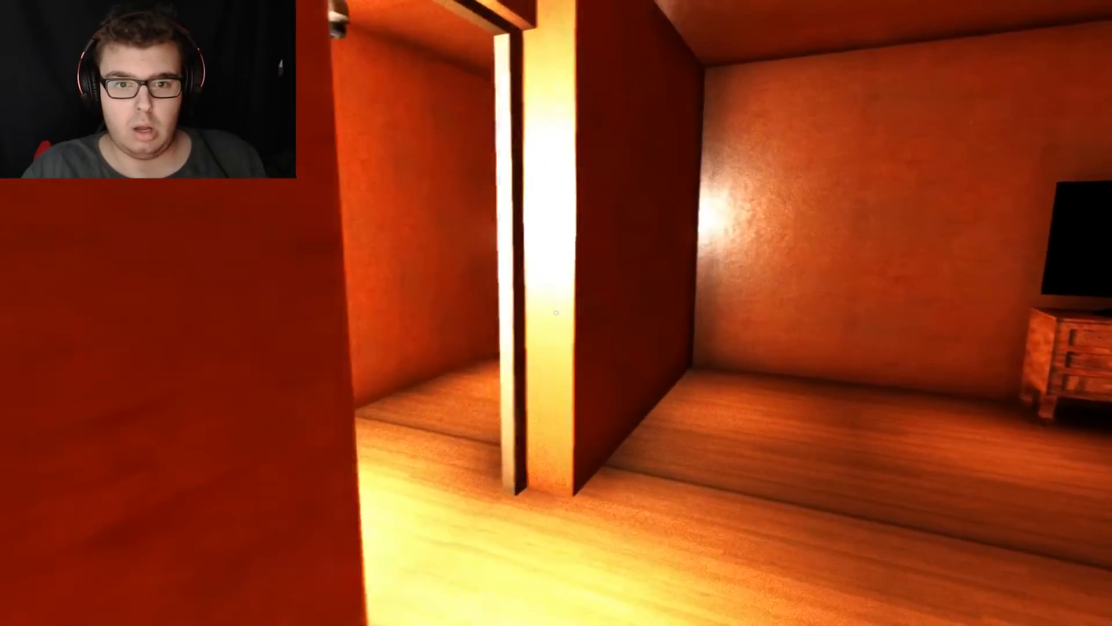
mouse_move(557, 313)
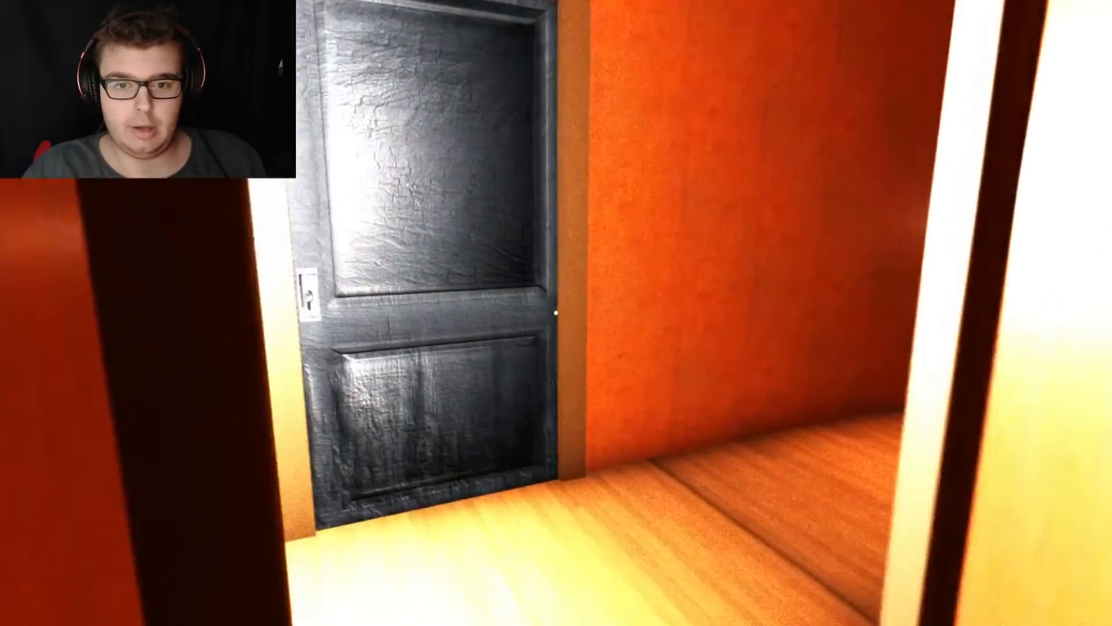